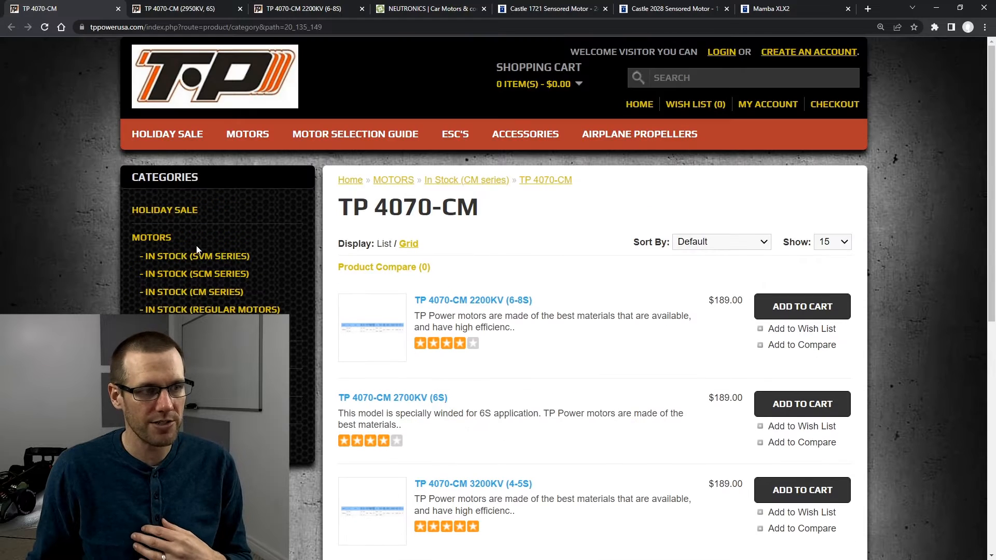
{"action": "mouse_move", "coordinate": [200, 270]}
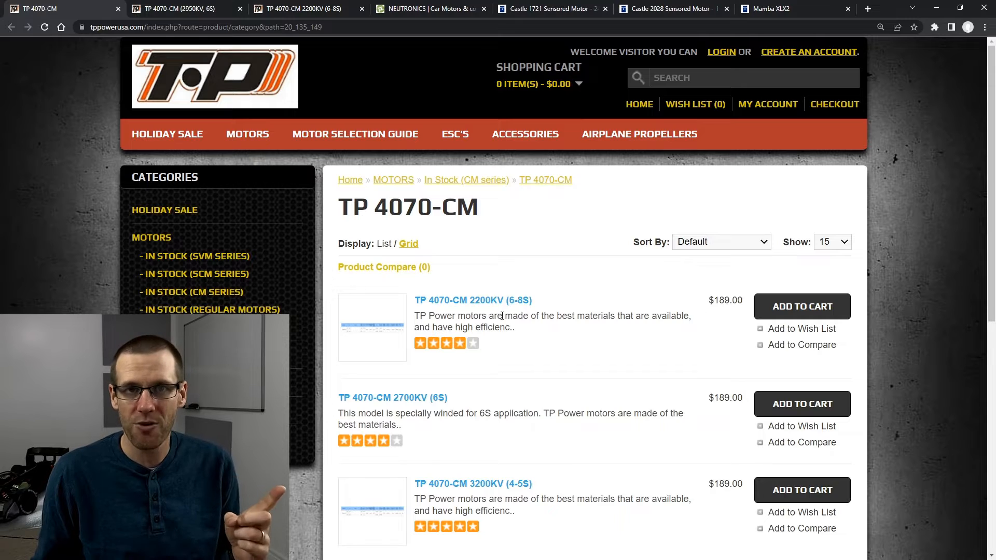
{"action": "mouse_move", "coordinate": [522, 330]}
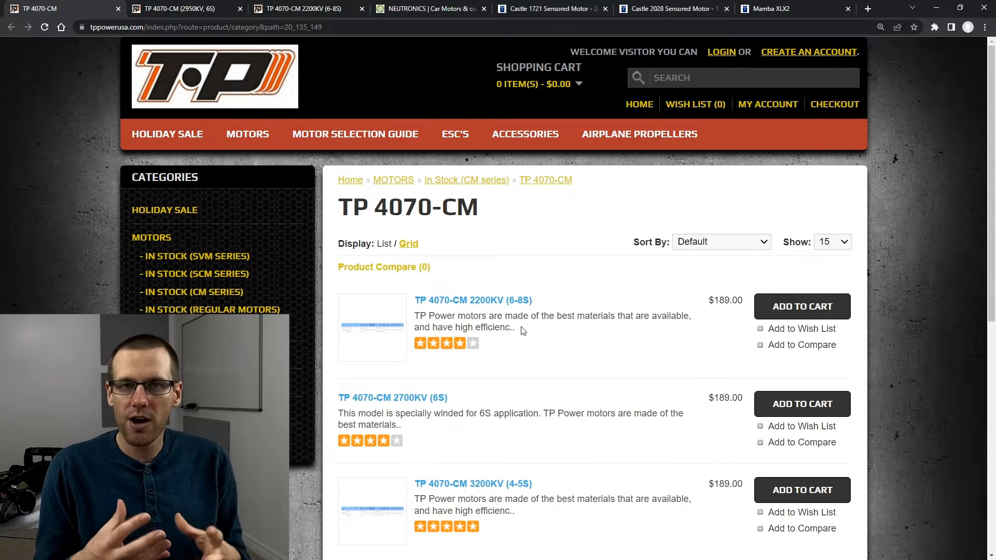
Scroll the 2200KV (6-8S) page to its Description parameters and point out a value in the list.
{"action": "scroll", "scroll_direction": "down", "scroll_amount": 3}
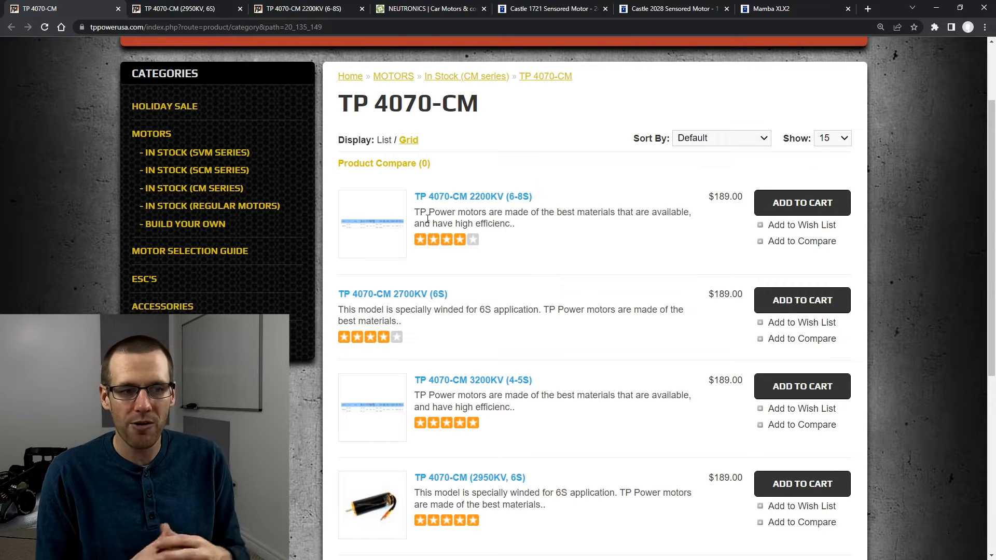
{"action": "mouse_move", "coordinate": [514, 308]}
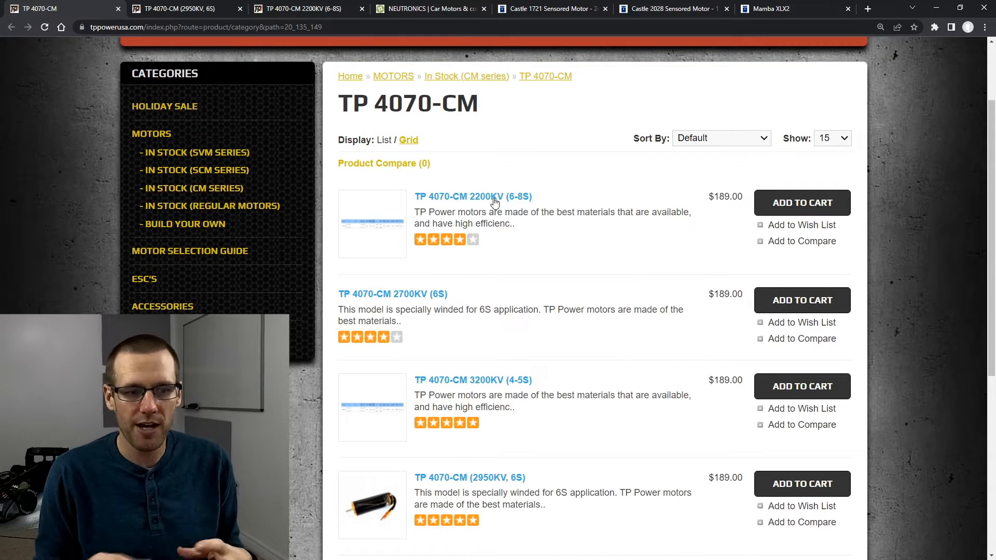
{"action": "scroll", "scroll_direction": "down", "scroll_amount": 3}
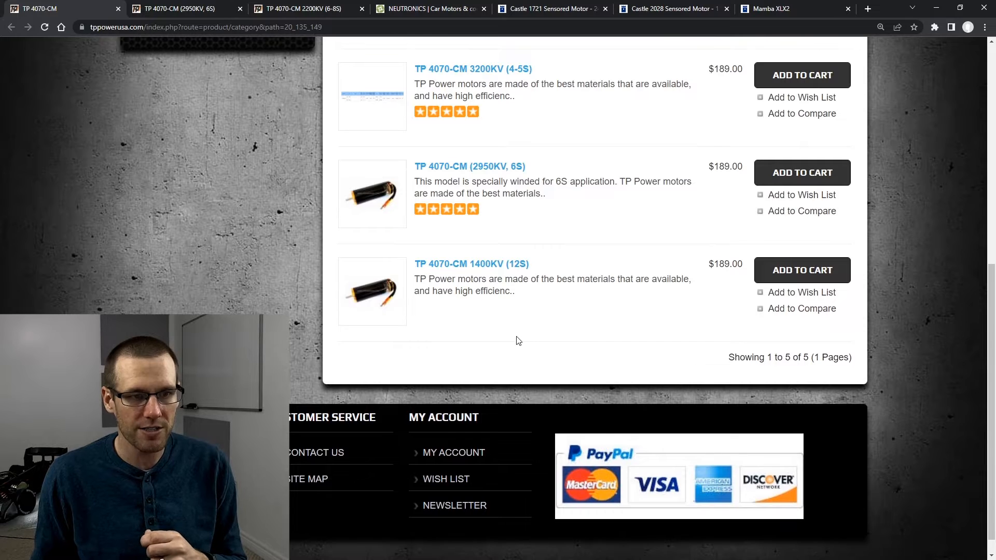
{"action": "scroll", "scroll_direction": "up", "scroll_amount": 3}
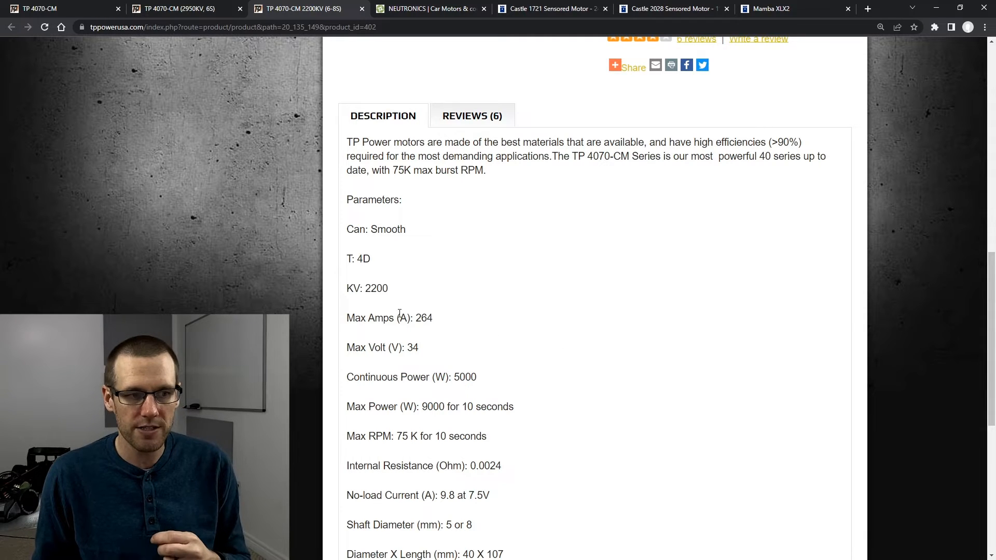
{"action": "scroll", "scroll_direction": "down", "scroll_amount": 3}
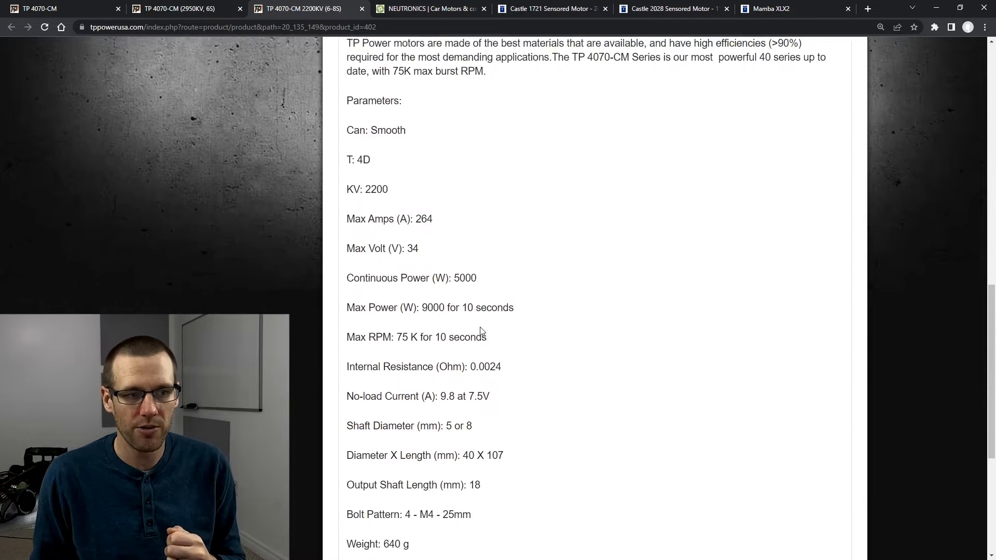
{"action": "double_click", "coordinate": [423, 213]}
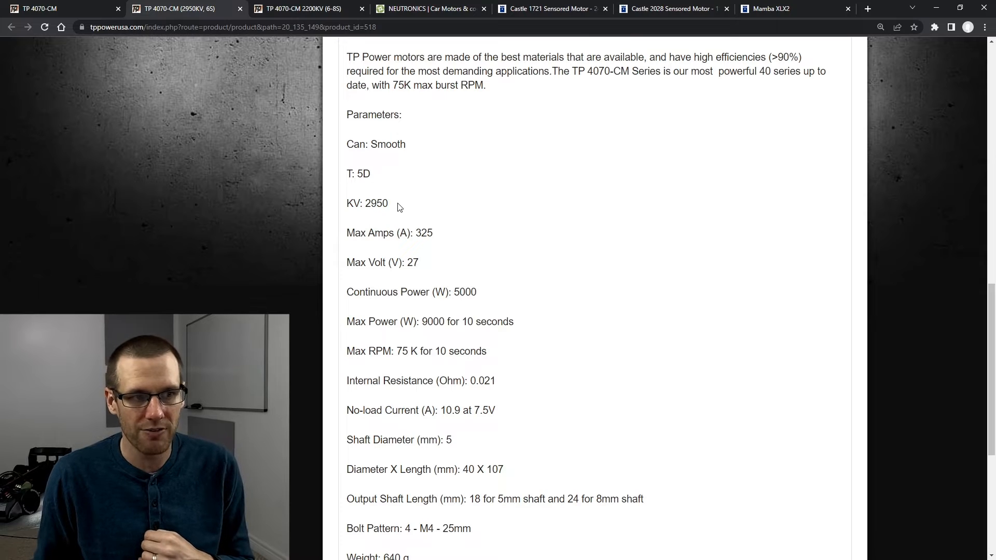
Highlight the 2950KV (6S) variant's KV value 2950 in its specification list.
{"action": "double_click", "coordinate": [375, 203]}
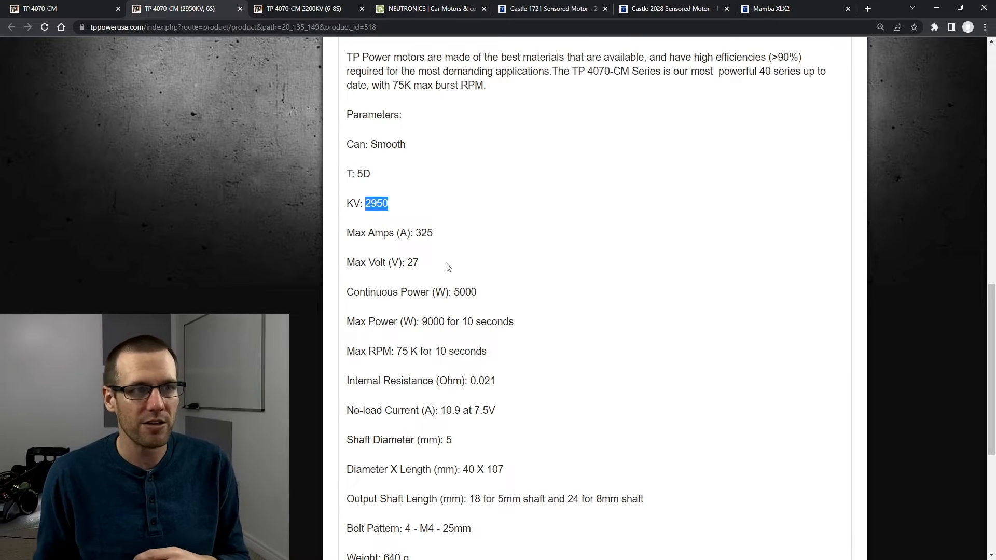
{"action": "left_click", "coordinate": [299, 9]}
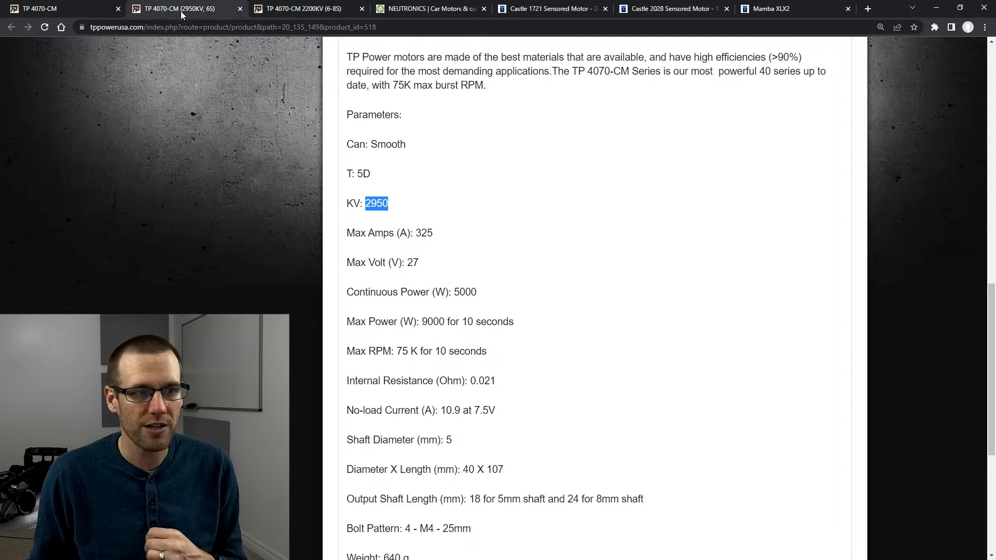
{"action": "left_click", "coordinate": [407, 216]}
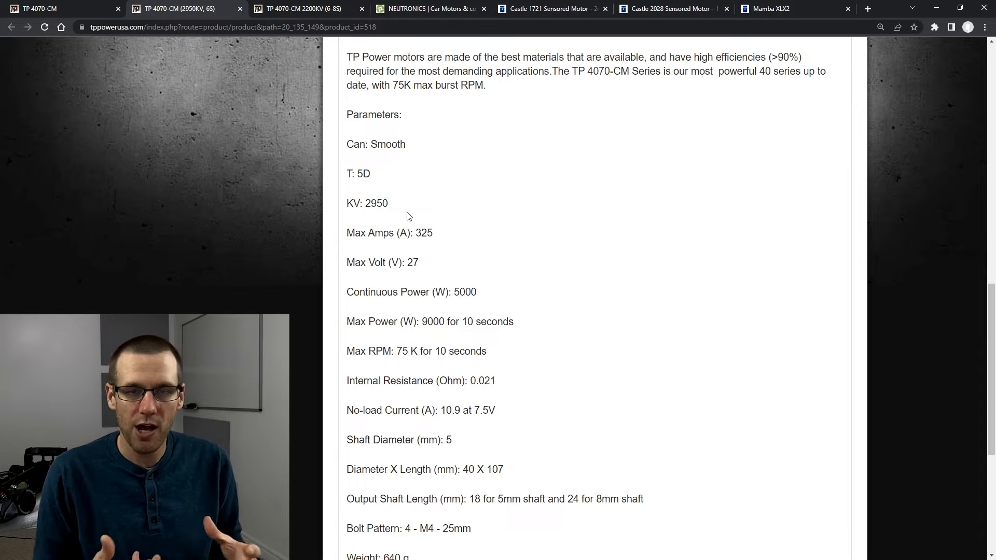
{"action": "mouse_move", "coordinate": [445, 256]}
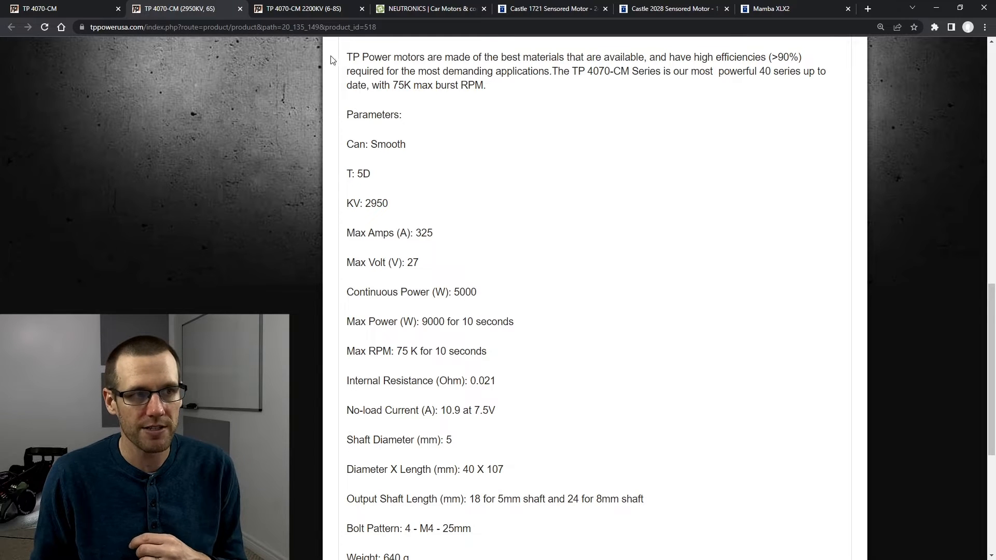
{"action": "mouse_move", "coordinate": [437, 195]}
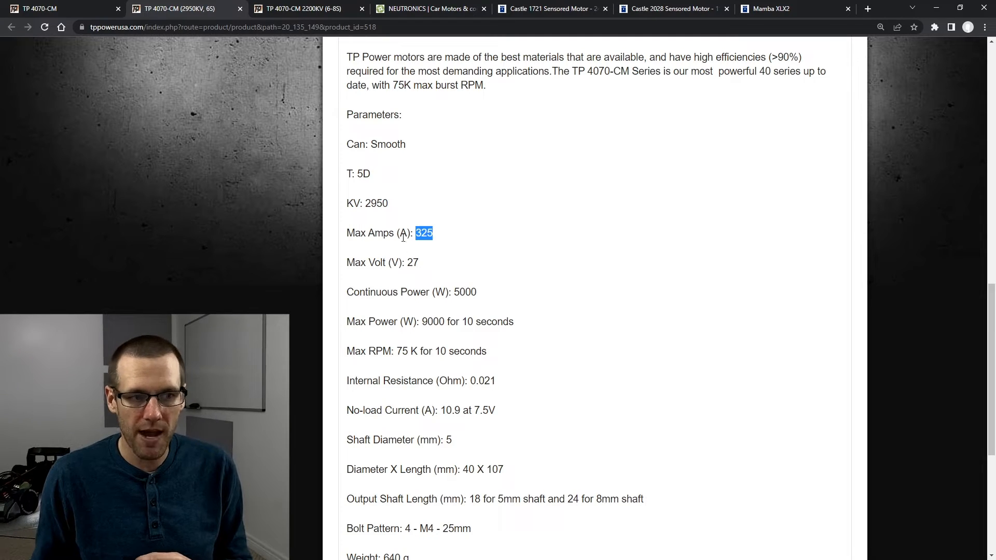
Clear the max amps highlight and mark the 9000 W max power figure.
{"action": "left_click", "coordinate": [416, 262]}
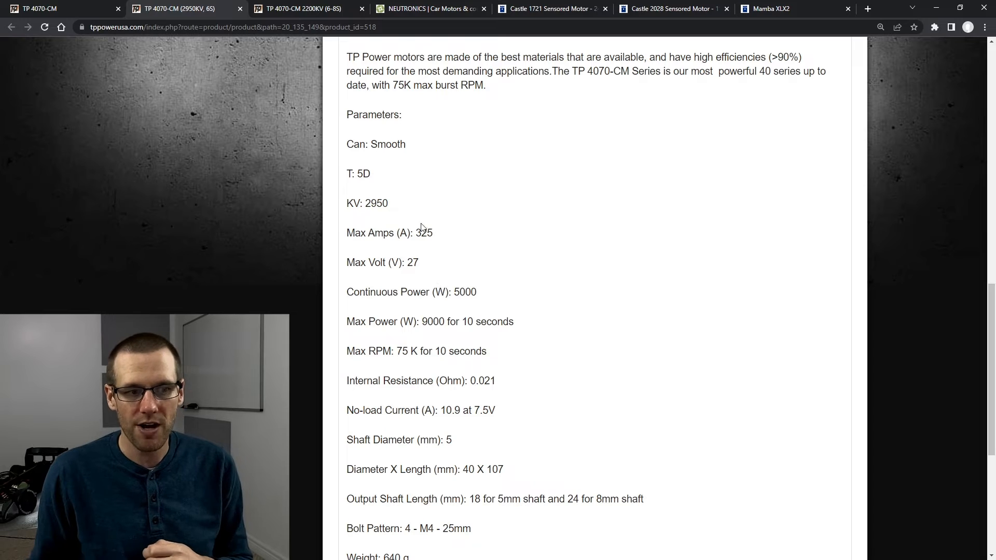
{"action": "left_click_drag", "start_coordinate": [401, 292], "coordinate": [476, 292]}
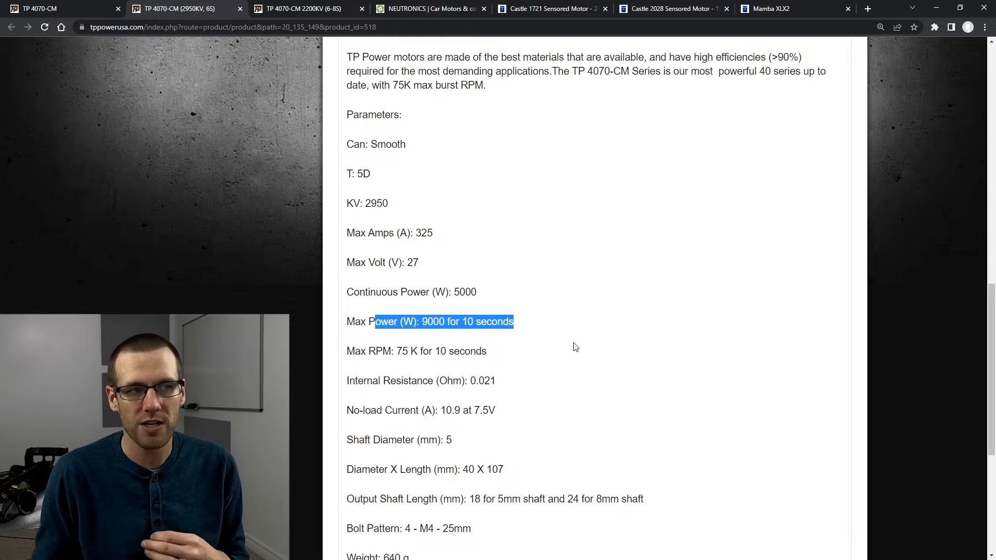
Back on the 2200KV variant's specs, highlight its 264 A max amps value for comparison.
{"action": "left_click", "coordinate": [299, 9]}
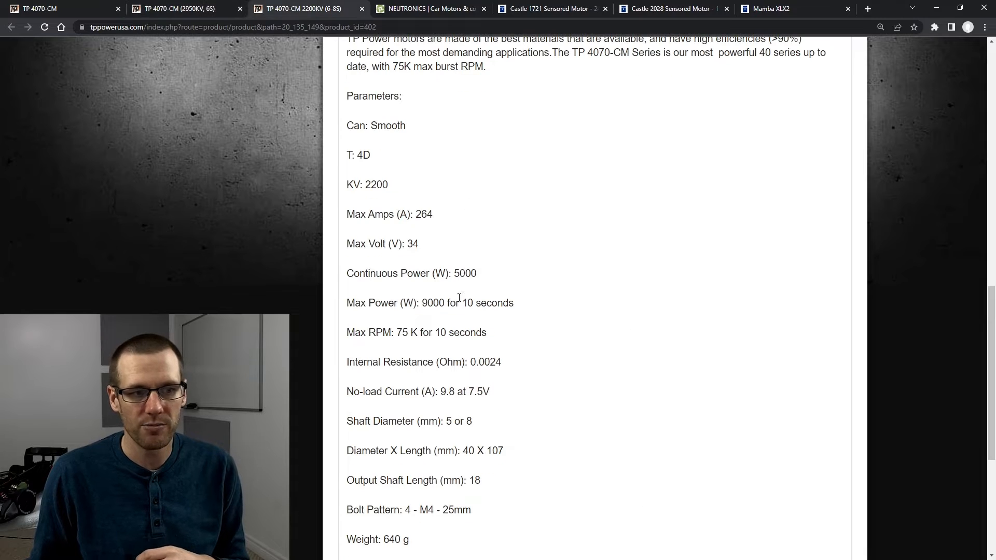
{"action": "left_click_drag", "start_coordinate": [424, 272], "coordinate": [487, 332]}
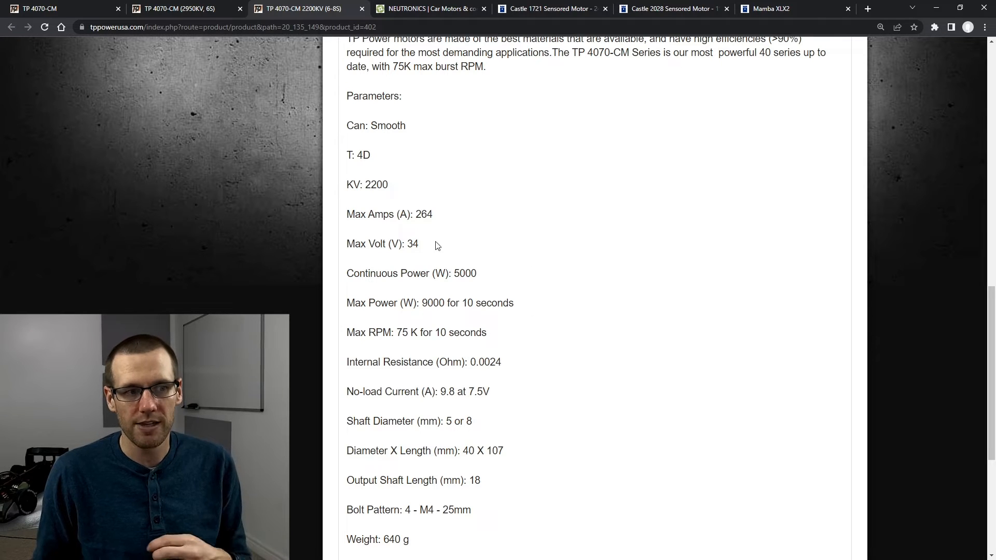
{"action": "double_click", "coordinate": [423, 213]}
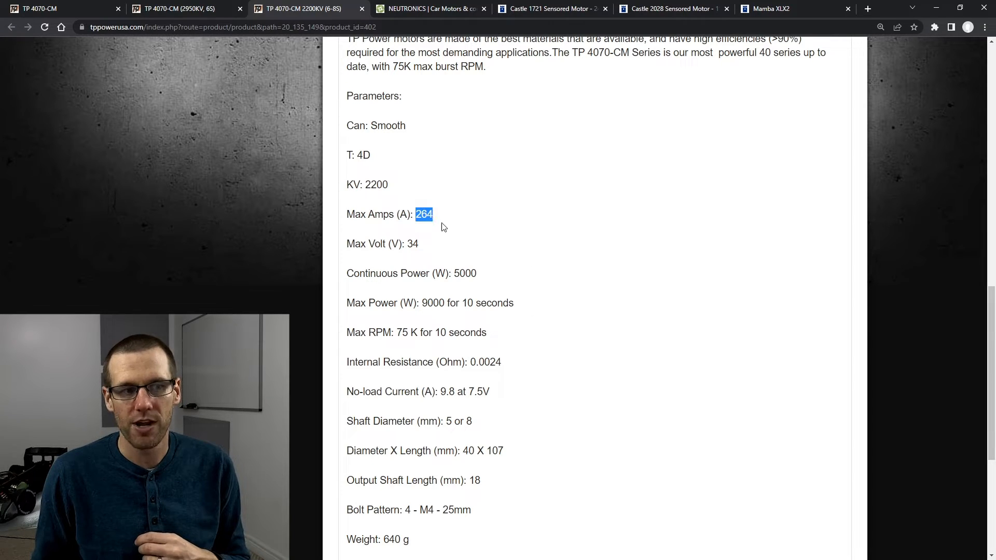
{"action": "left_click", "coordinate": [454, 236]}
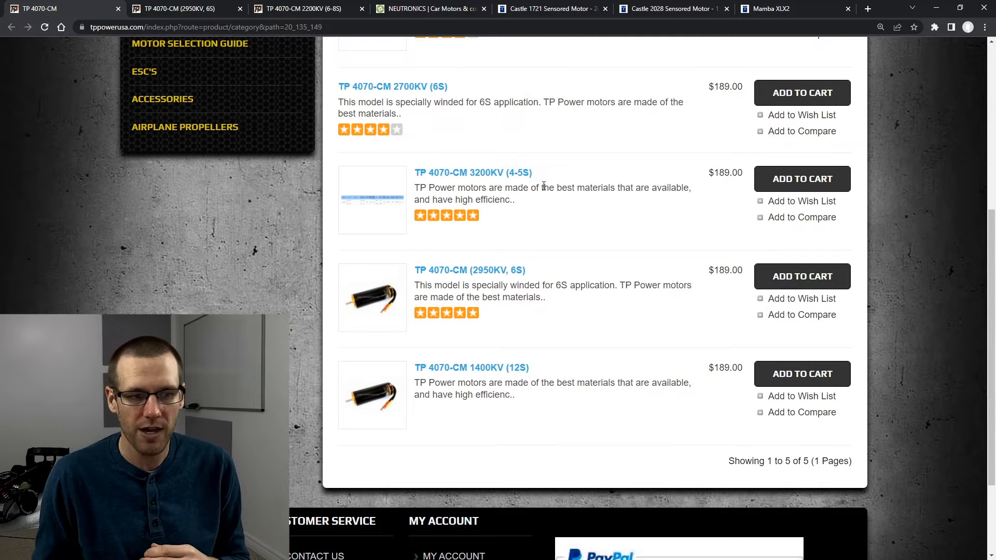
{"action": "mouse_move", "coordinate": [480, 381]}
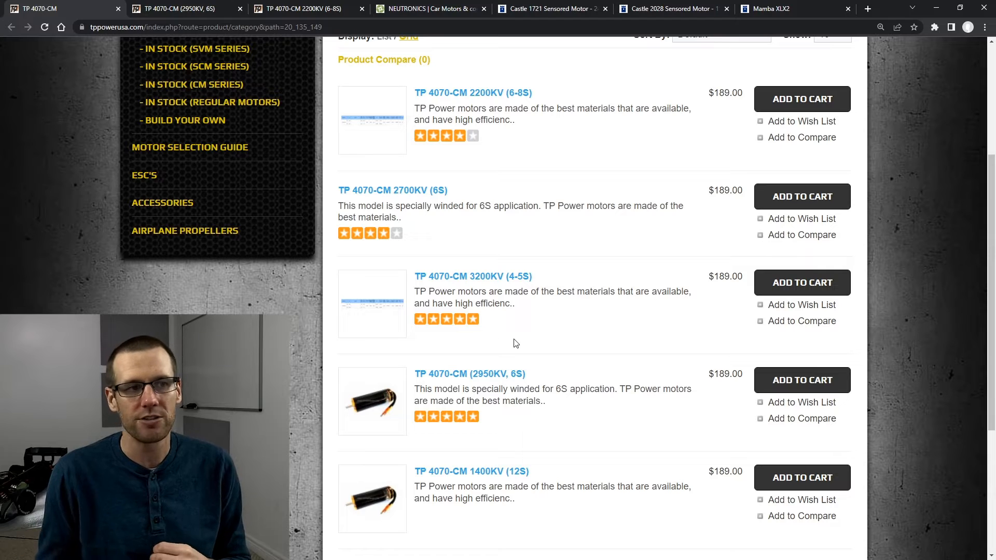
Visit the TP 4070-CM 2200KV (6-8S) page, then move on to the Neutronics car motors page.
{"action": "left_click", "coordinate": [430, 8]}
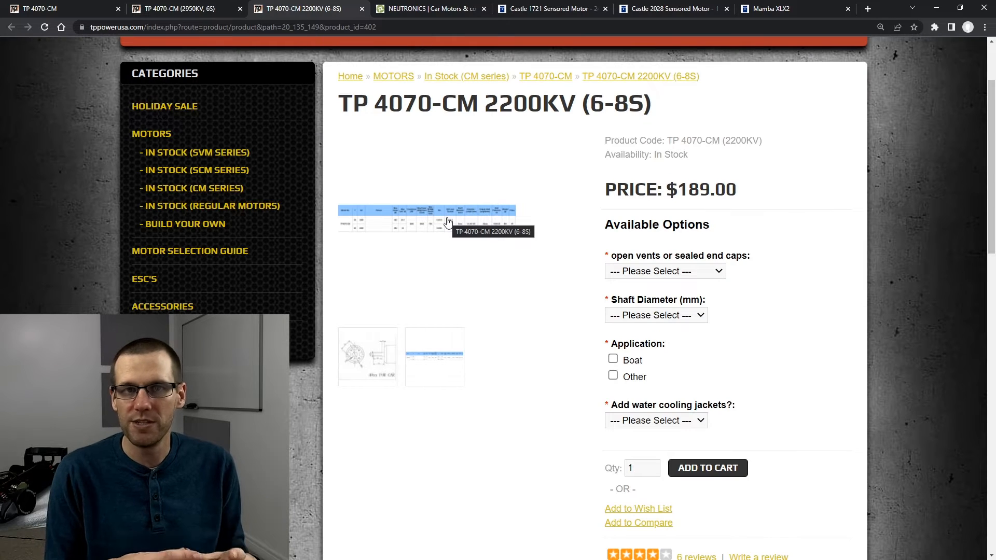
{"action": "left_click", "coordinate": [429, 8]}
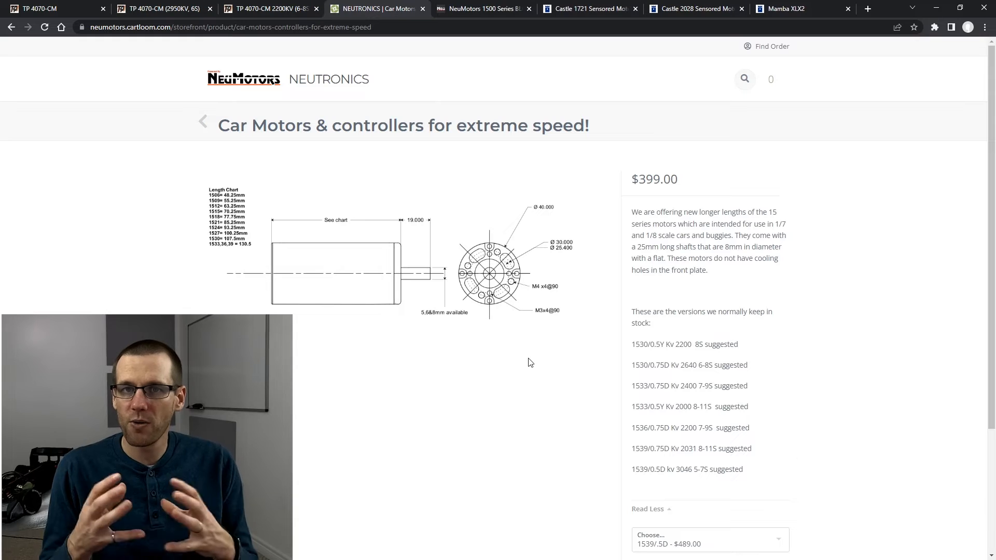
{"action": "mouse_move", "coordinate": [632, 352]}
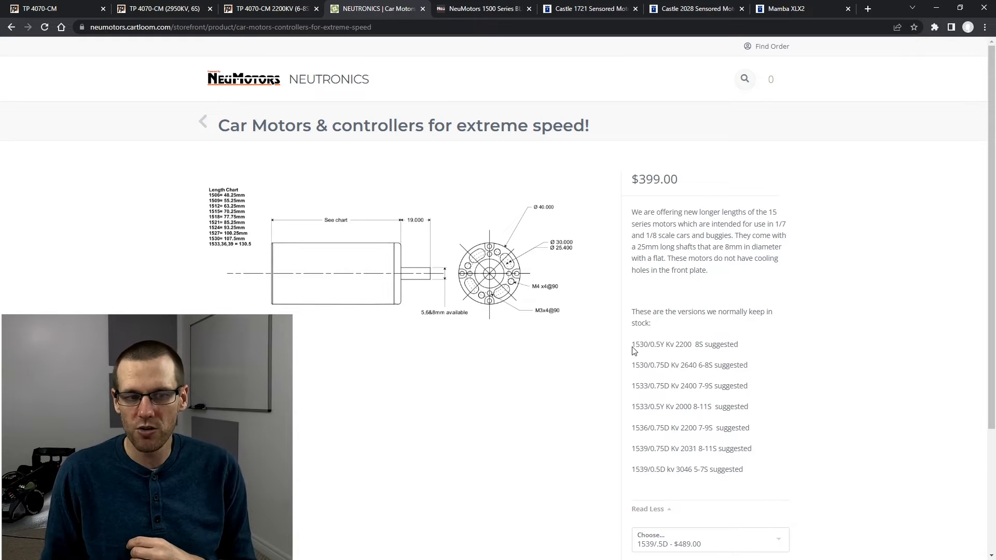
Highlight the 1530 and 1539 model numbers in the stock list, then bring up the 1500 Series spec table.
{"action": "double_click", "coordinate": [636, 344]}
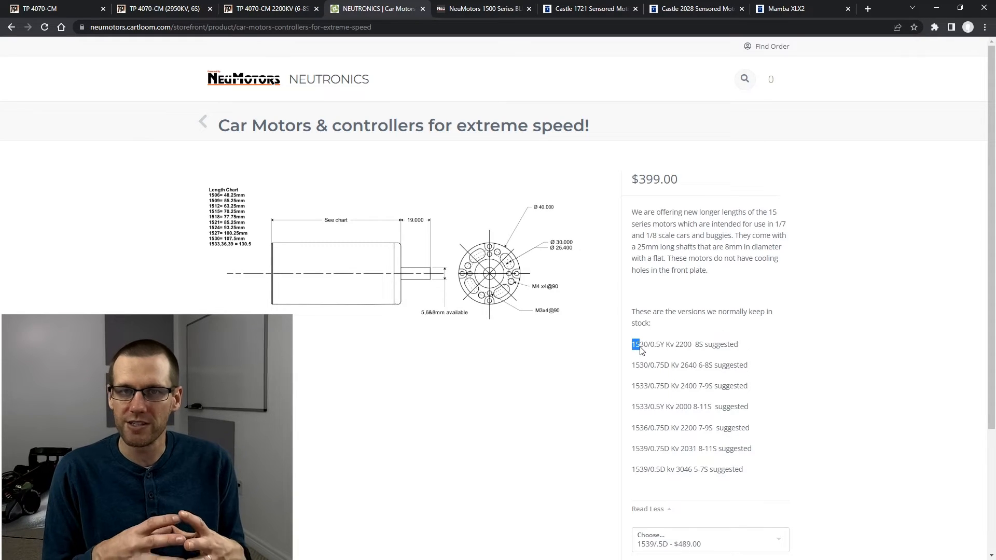
{"action": "left_click", "coordinate": [638, 345]}
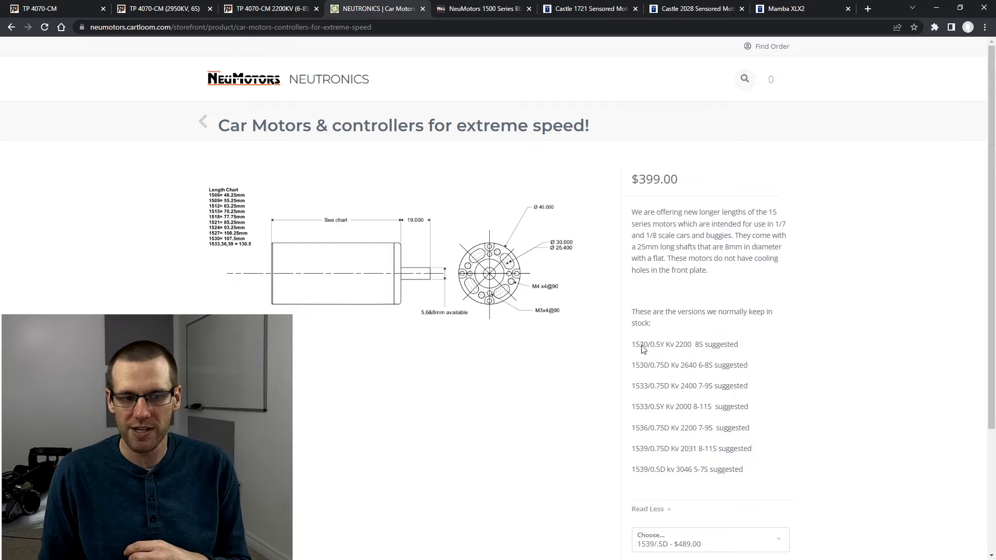
{"action": "double_click", "coordinate": [643, 344]}
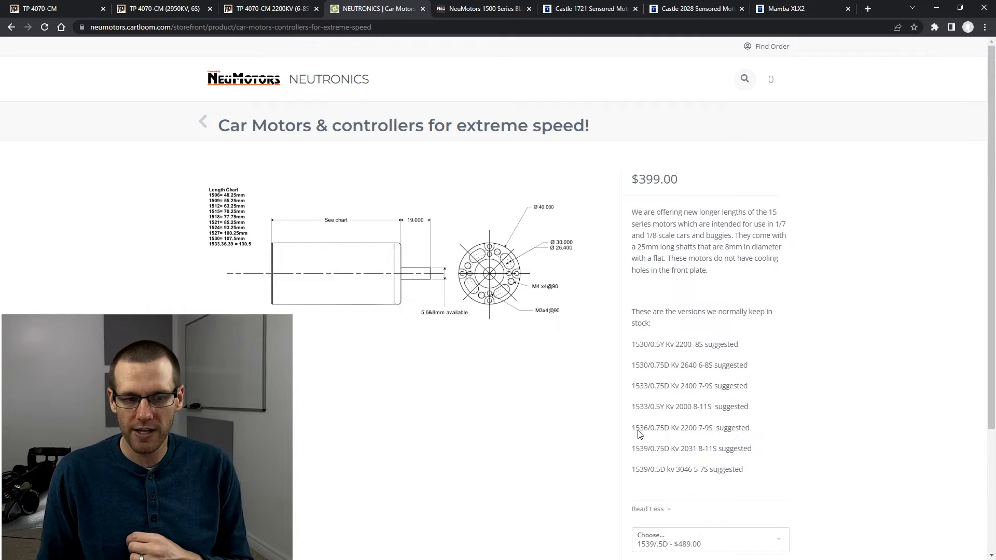
{"action": "double_click", "coordinate": [643, 469]}
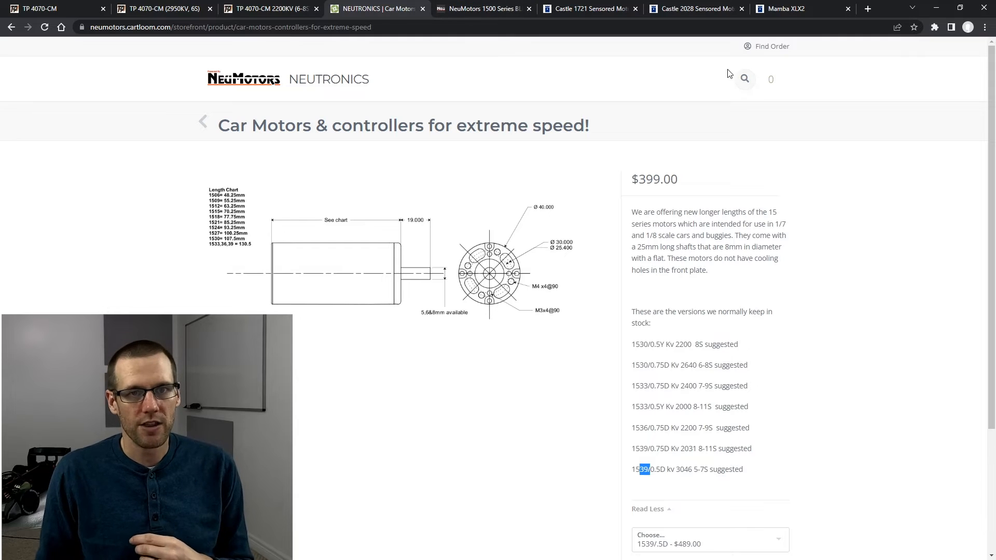
{"action": "left_click", "coordinate": [482, 8]}
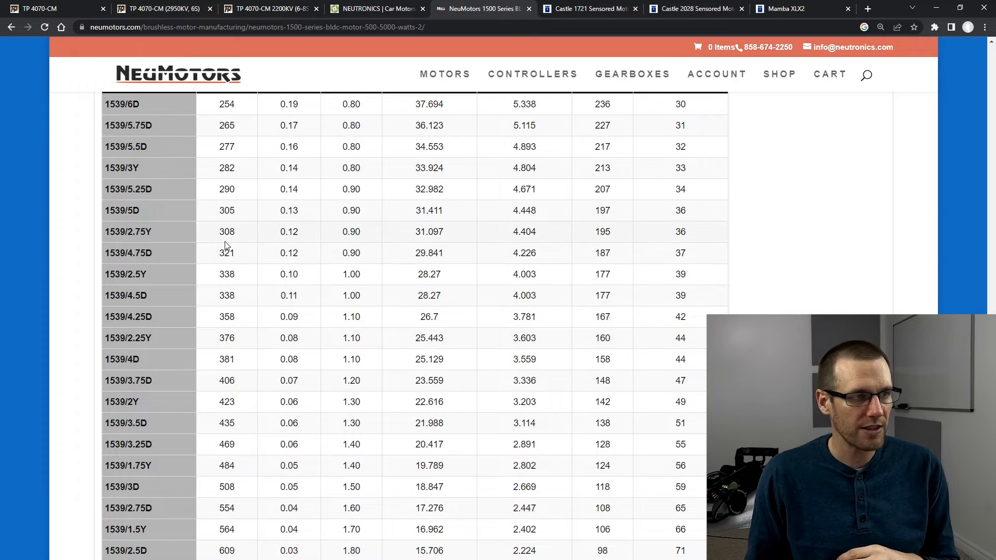
{"action": "scroll", "scroll_direction": "down", "scroll_amount": 3}
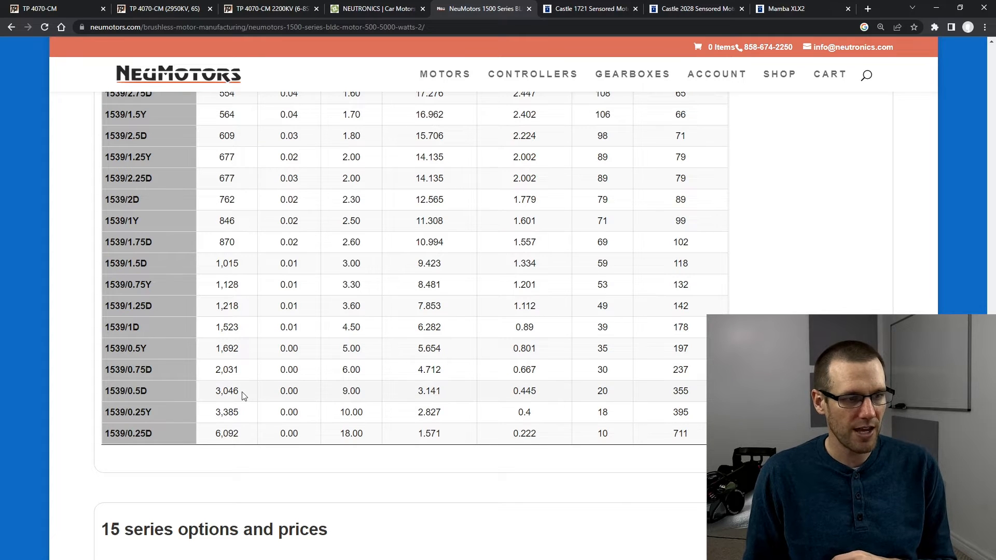
{"action": "double_click", "coordinate": [226, 391]}
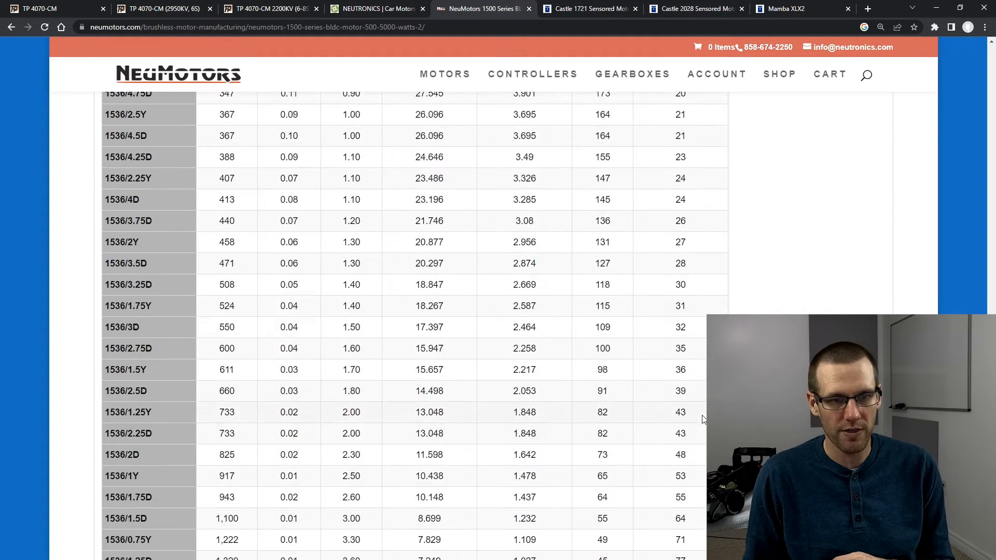
{"action": "scroll", "scroll_direction": "down", "scroll_amount": 3}
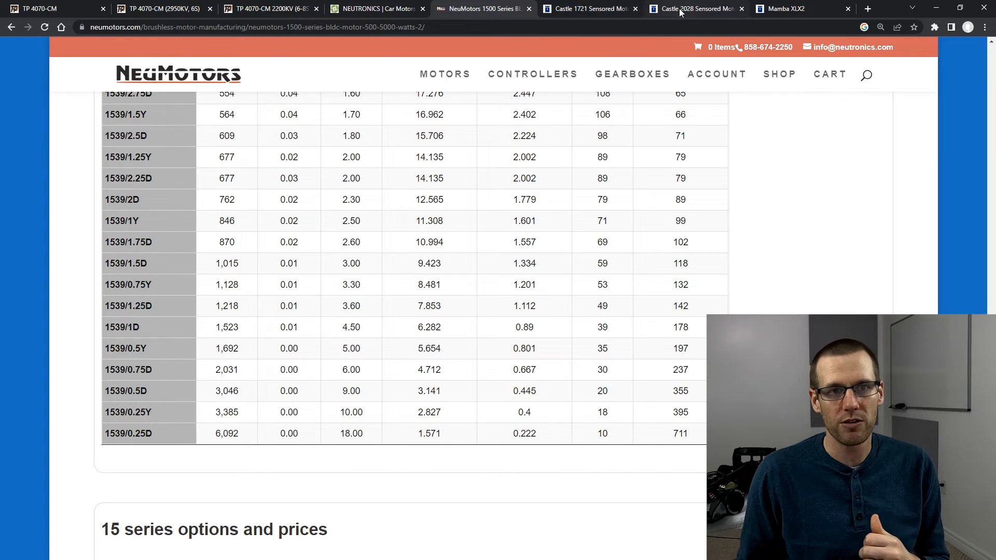
{"action": "left_click", "coordinate": [692, 9]}
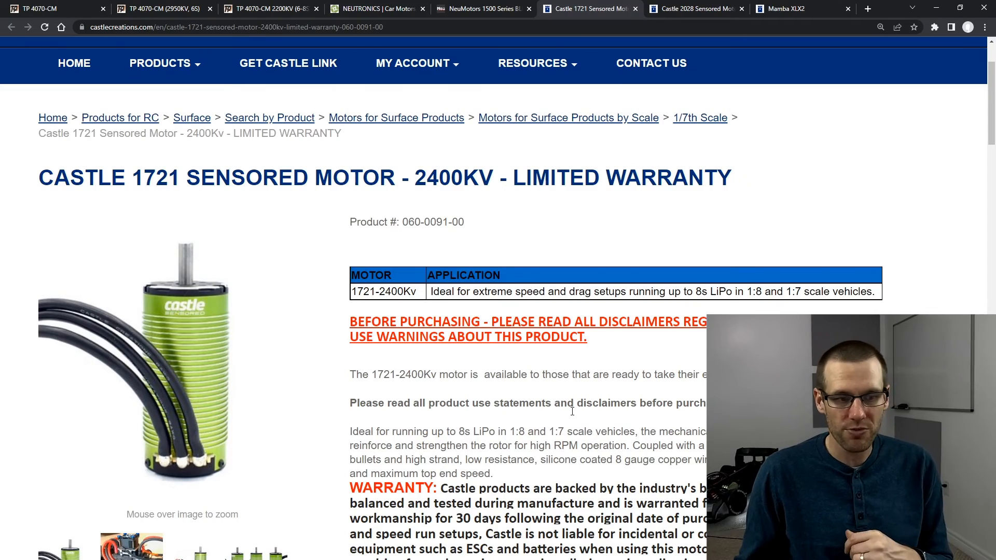
{"action": "scroll", "scroll_direction": "down", "scroll_amount": 3}
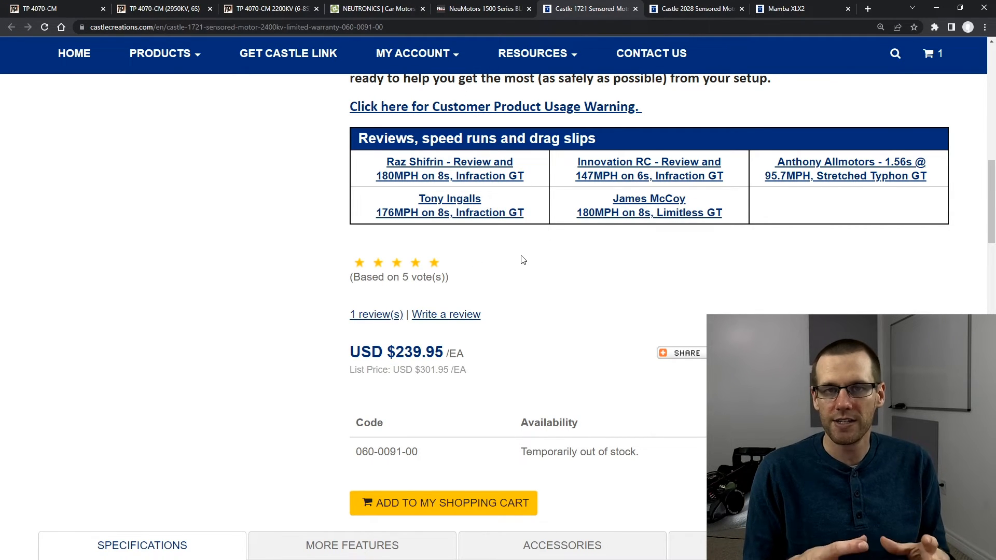
{"action": "scroll", "scroll_direction": "down", "scroll_amount": 3}
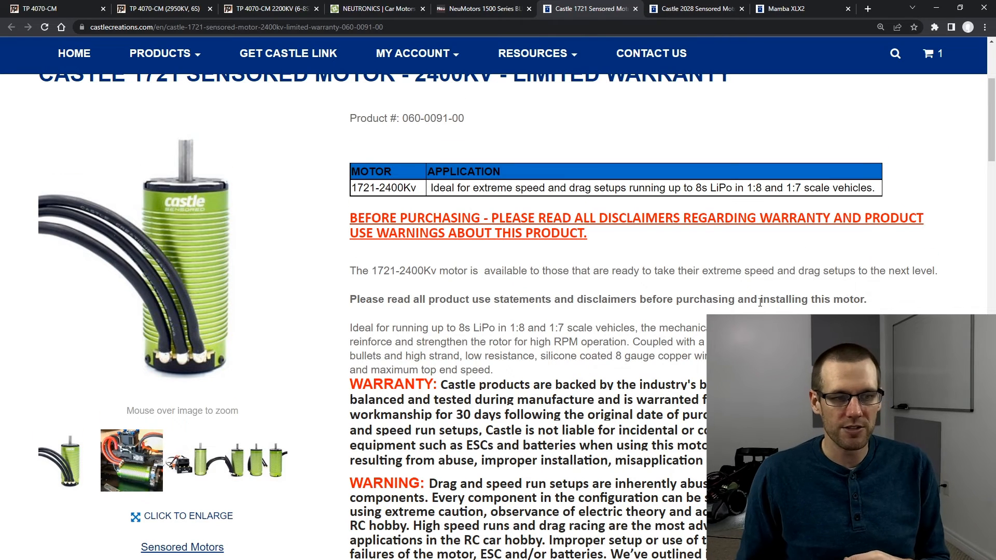
{"action": "scroll", "scroll_direction": "down", "scroll_amount": 3}
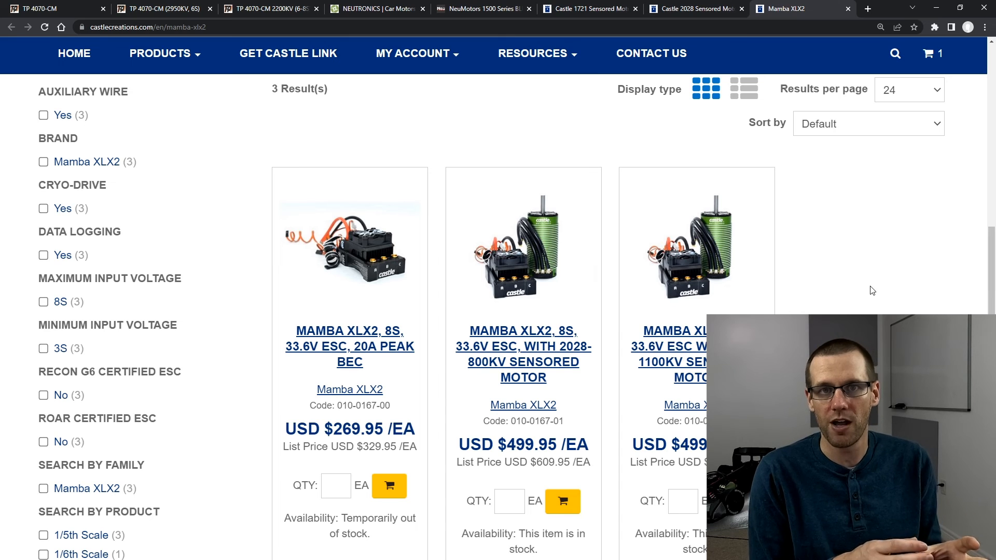
Go to the Mamba XLX2 8S 33.6V ESC, 20A Peak BEC product page.
{"action": "left_click", "coordinate": [348, 347]}
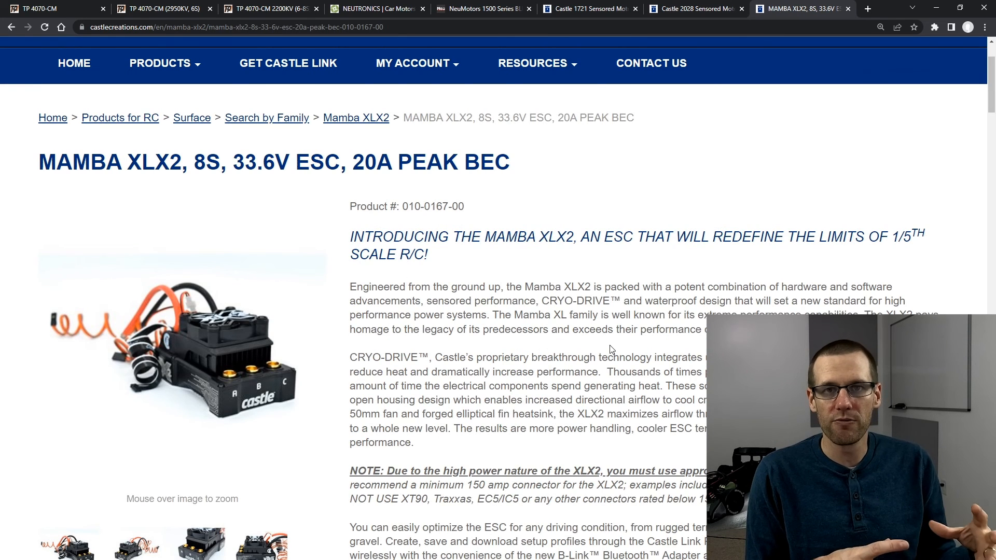